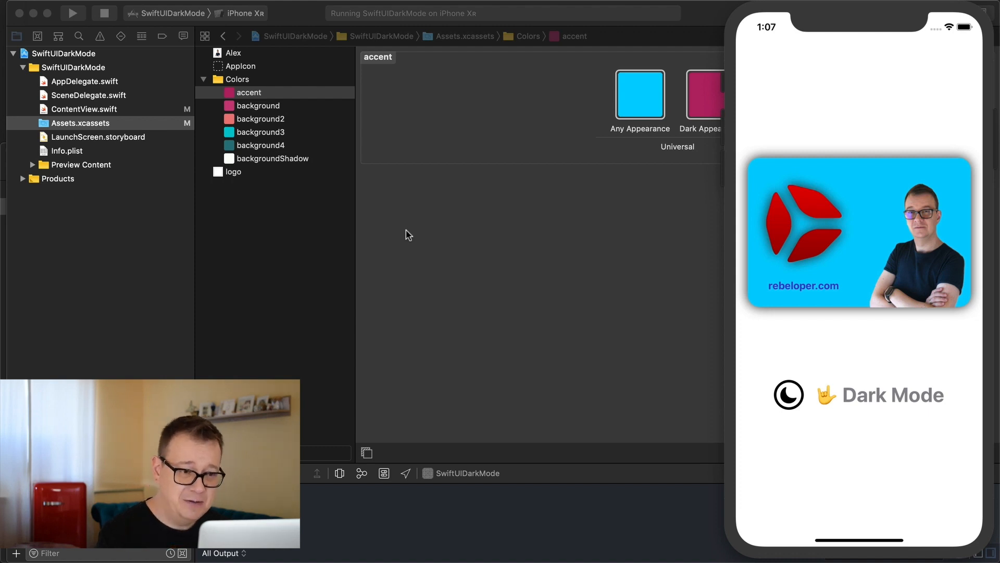
pyautogui.moveTo(430, 239)
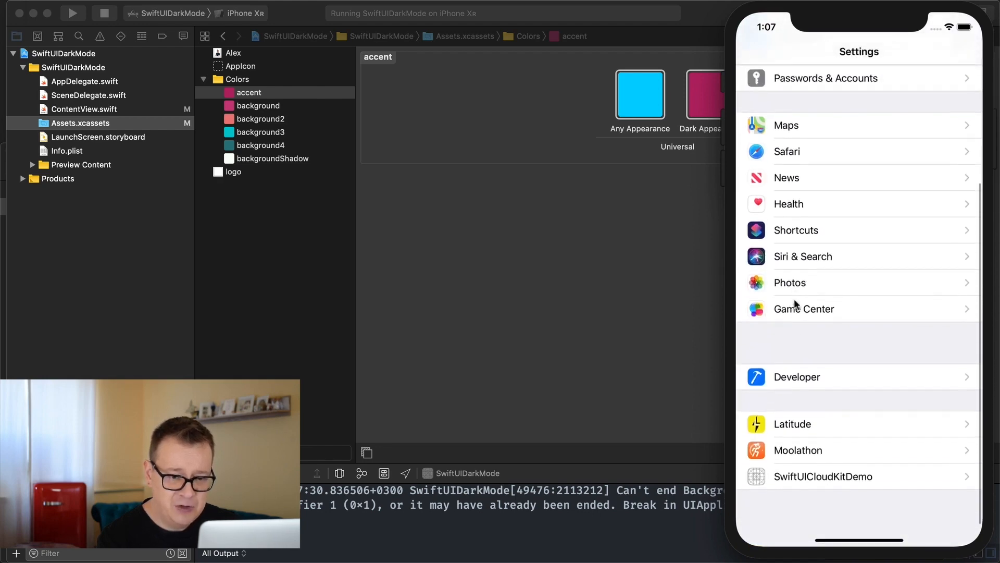
# Step: Turn on the Dark Appearance toggle in the simulator's Settings > Developer page
pyautogui.click(796, 376)
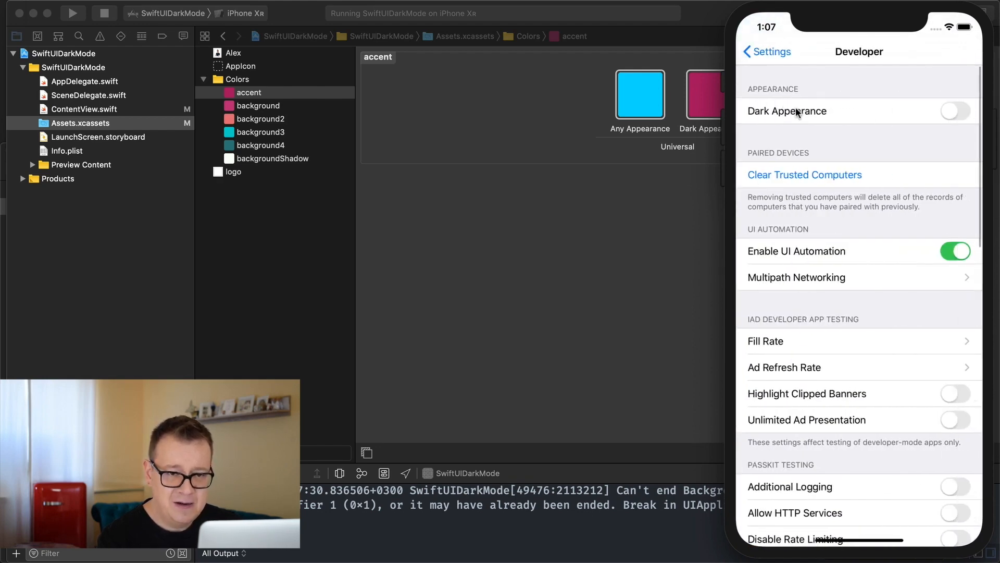
pyautogui.click(955, 110)
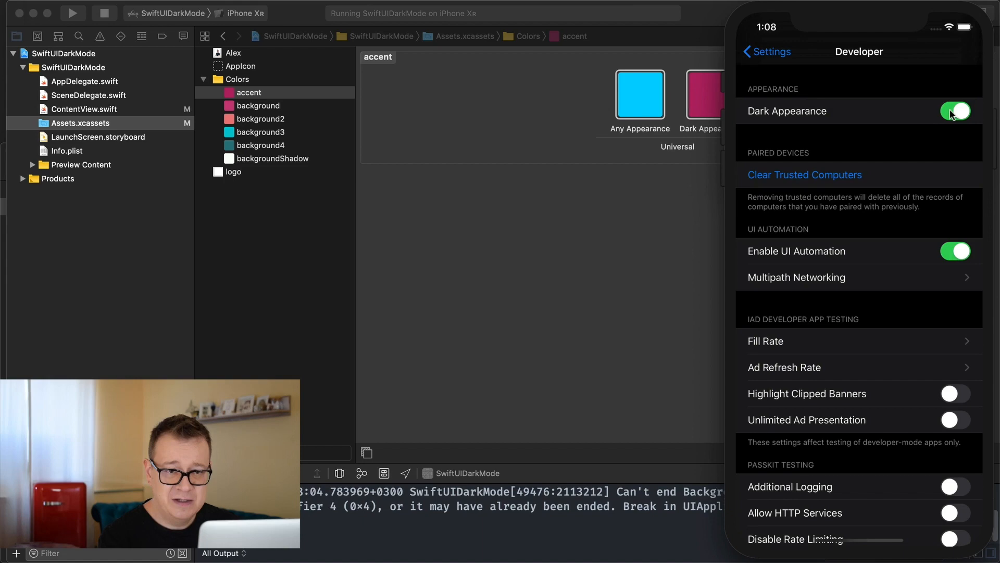
pyautogui.click(954, 110)
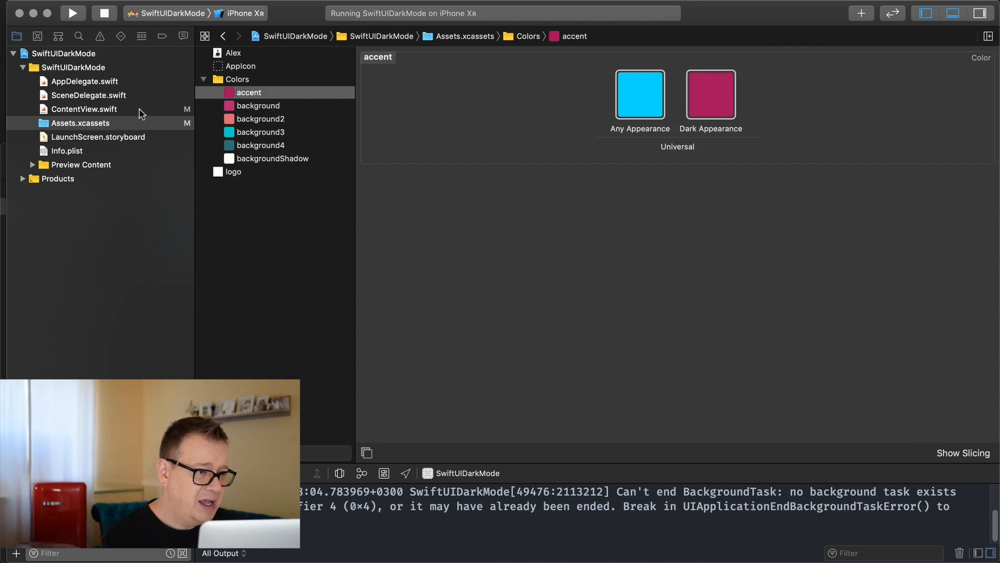
# Step: Compare ContentView.swift with the accent colour set and show its Attributes inspector
pyautogui.click(84, 108)
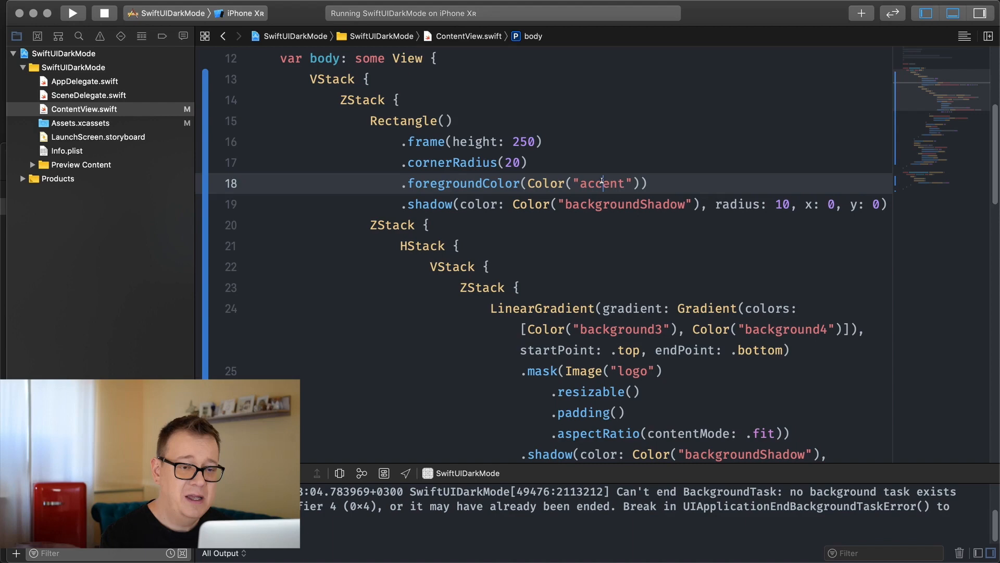
pyautogui.click(81, 123)
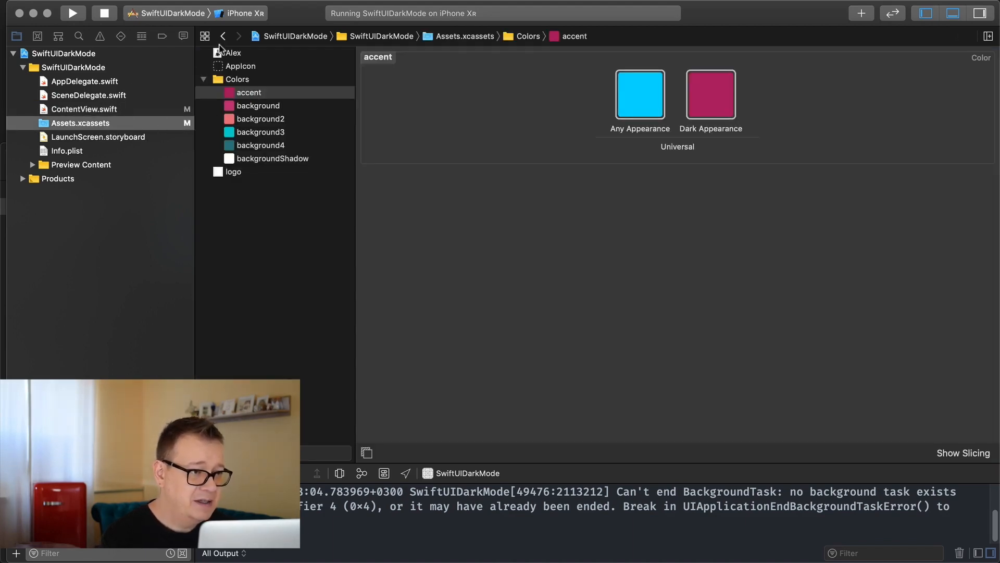
pyautogui.click(84, 109)
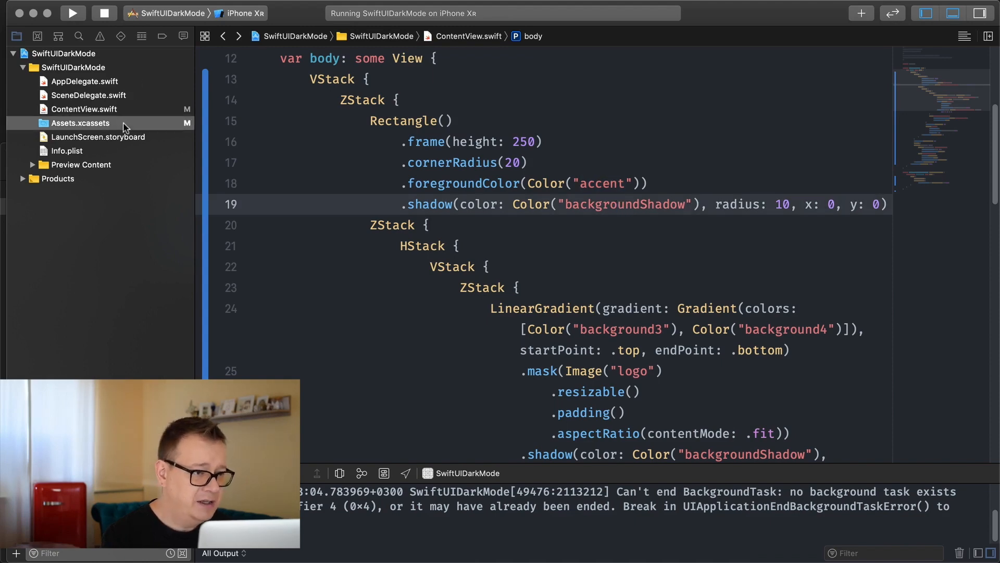
pyautogui.click(80, 122)
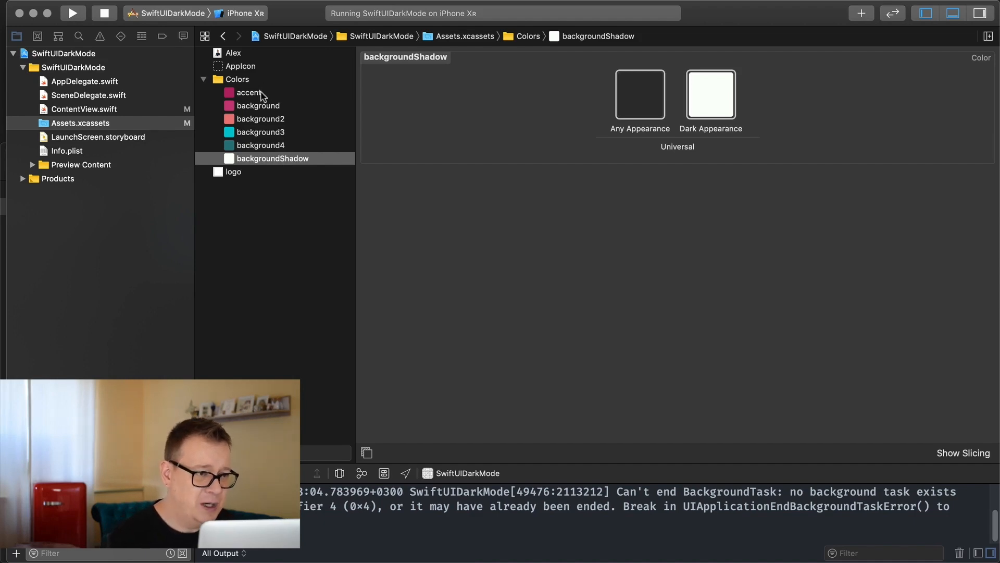
pyautogui.click(248, 93)
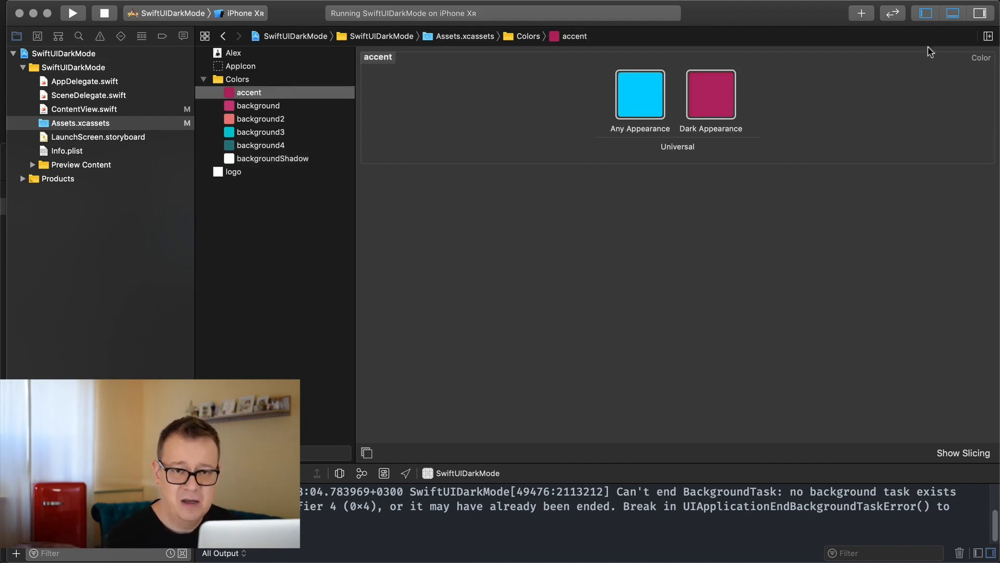
pyautogui.click(980, 12)
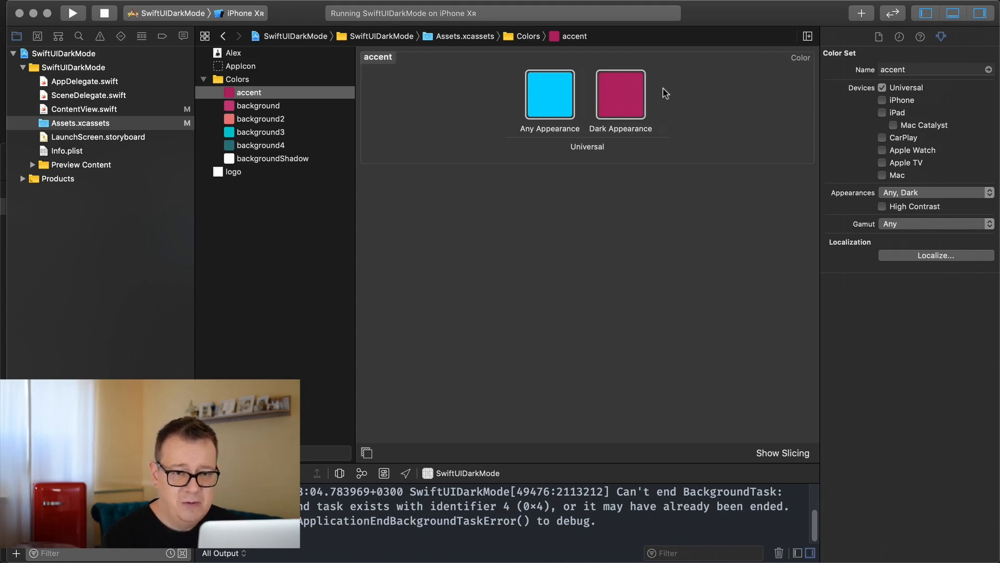
pyautogui.moveTo(866, 197)
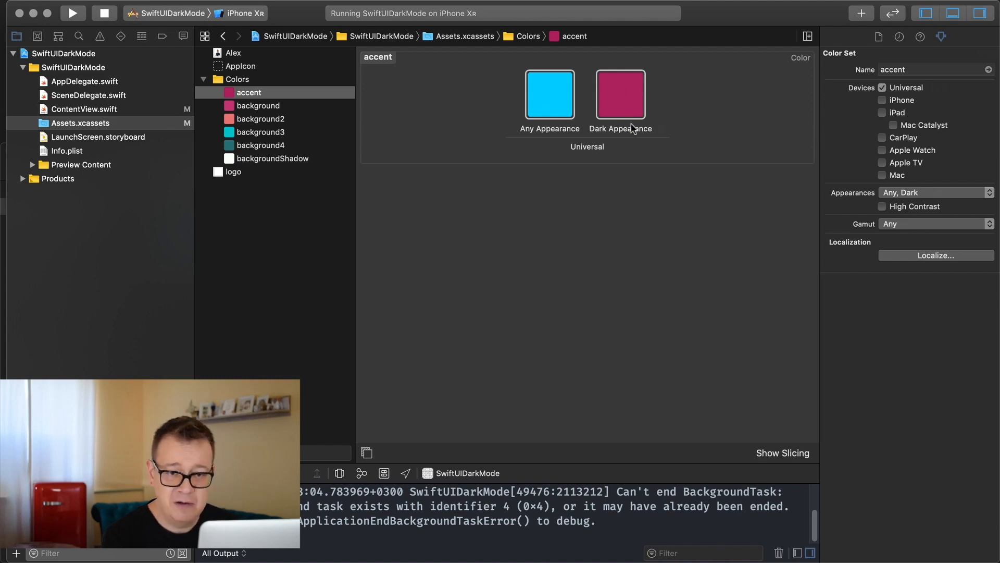
pyautogui.moveTo(980, 200)
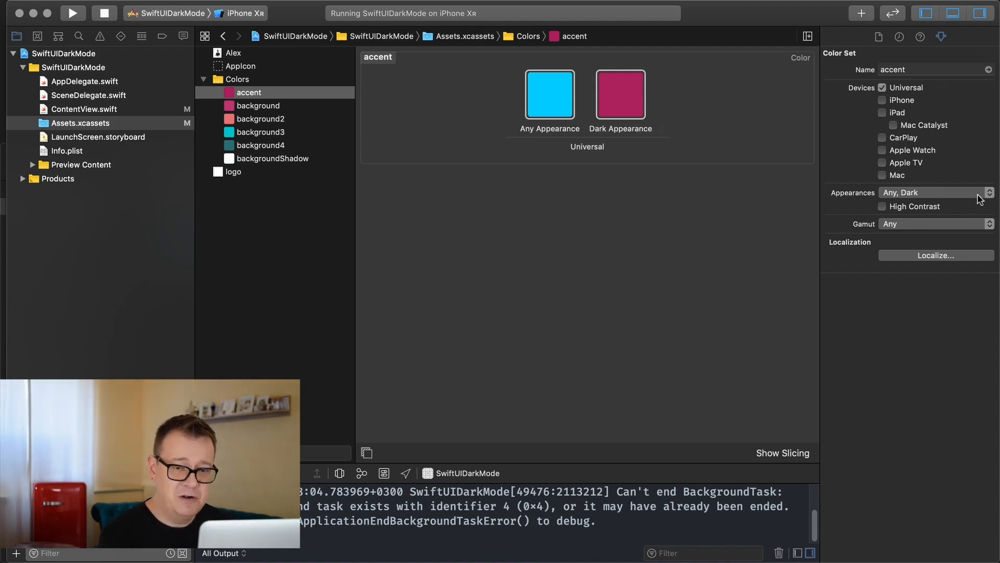
# Step: Open the asset catalog's + menu of new asset types
pyautogui.click(204, 455)
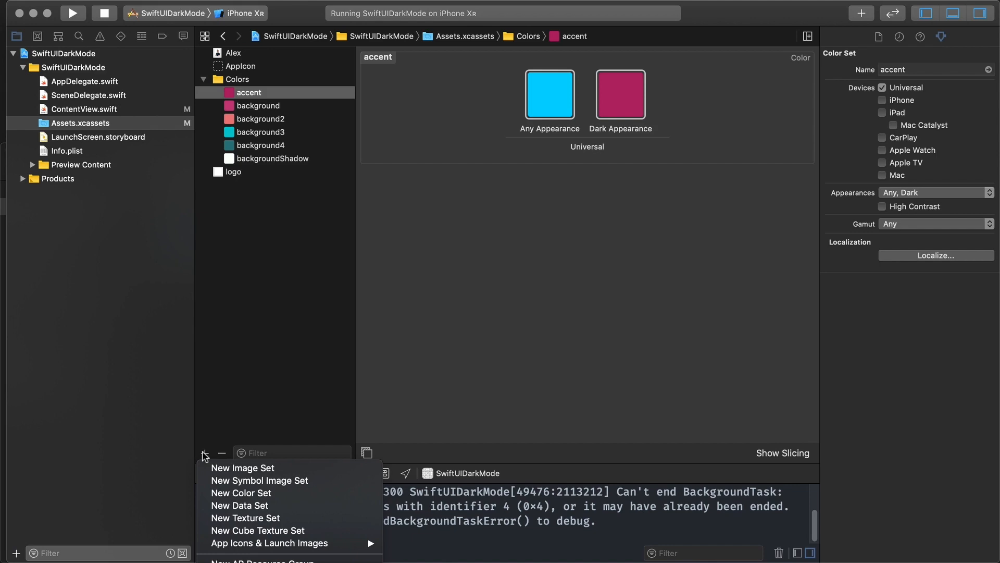
pyautogui.moveTo(241, 492)
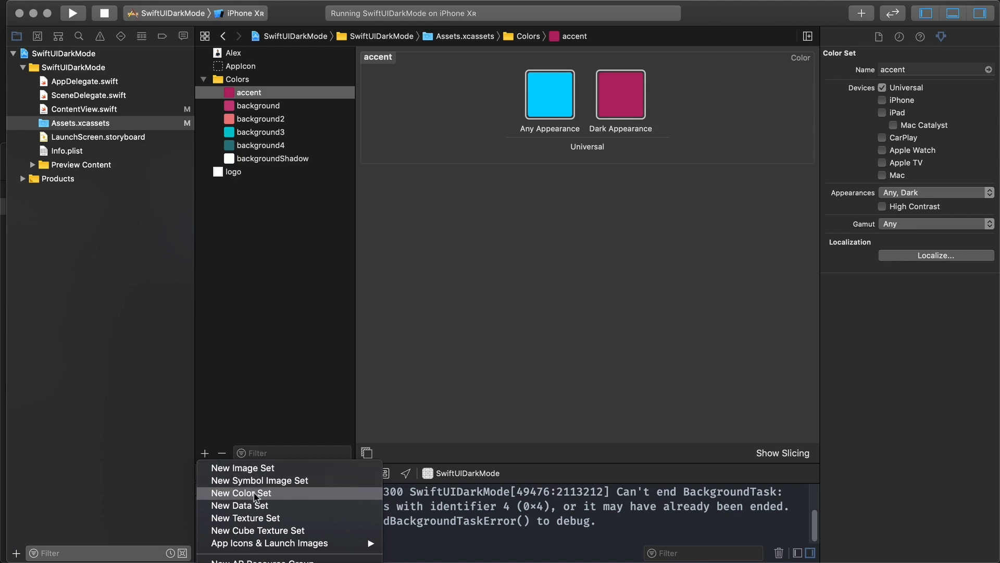
# Step: Create a new colour set named 'test' and open its Appearances options
pyautogui.click(242, 493)
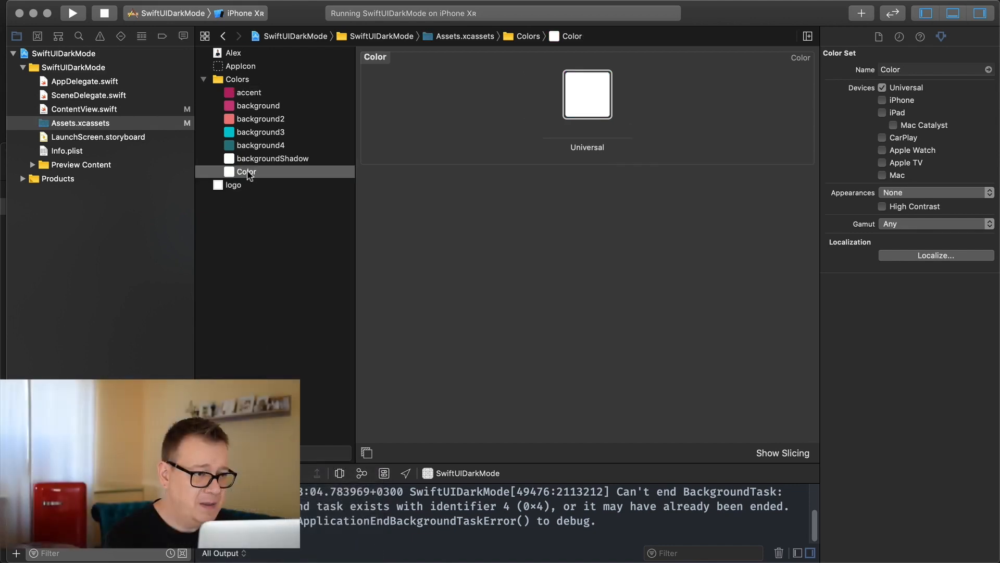
pyautogui.write('test')
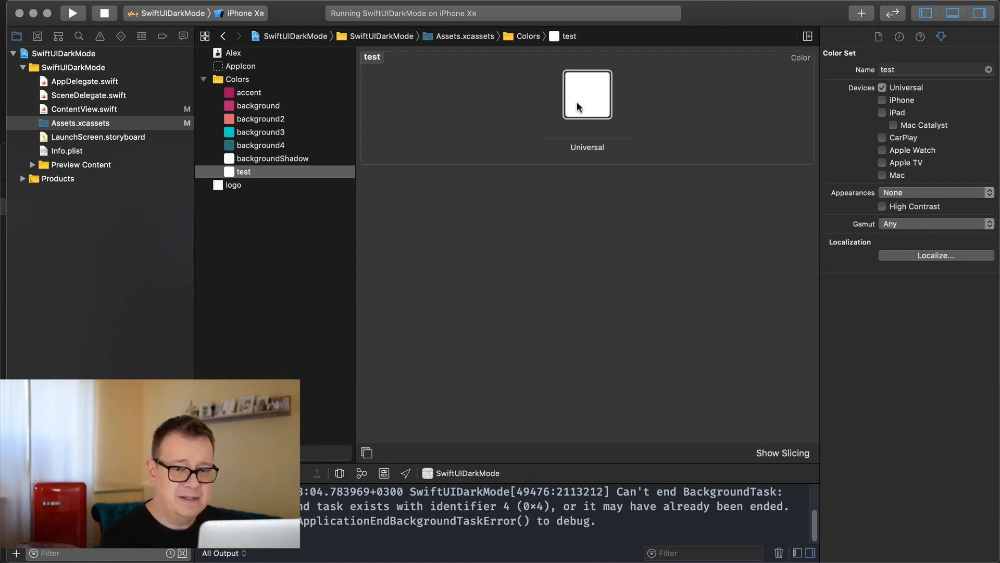
pyautogui.moveTo(833, 244)
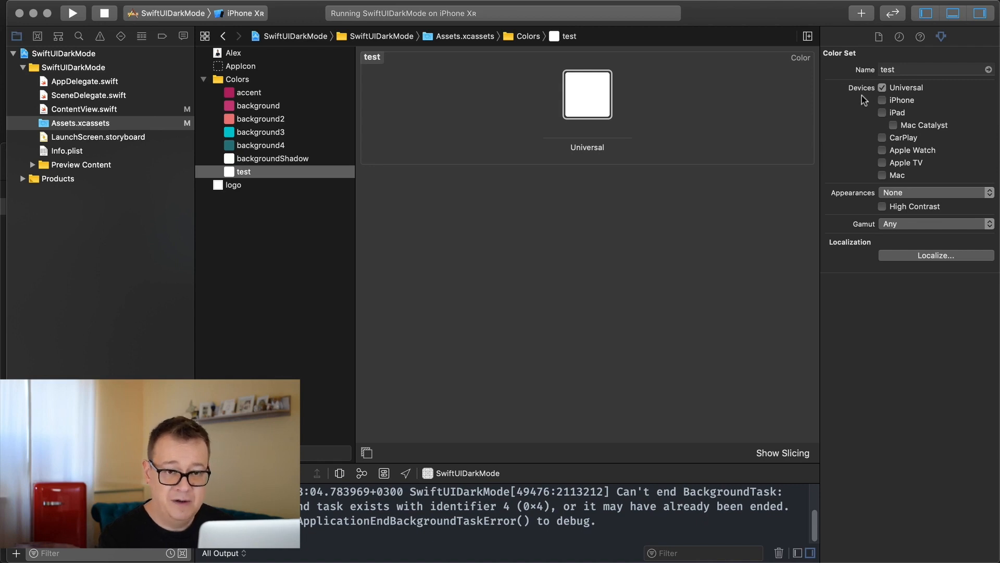
pyautogui.moveTo(874, 199)
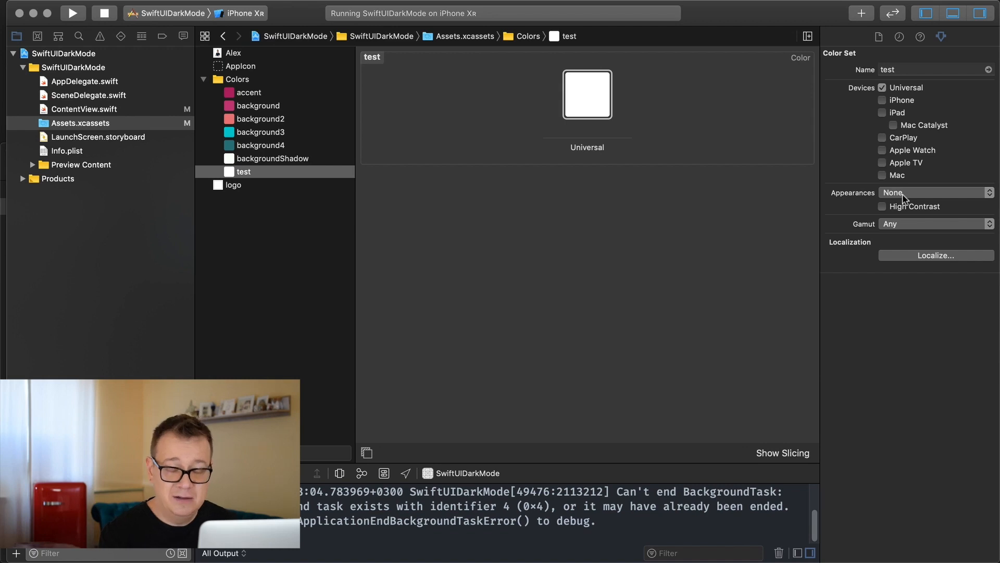
pyautogui.moveTo(979, 198)
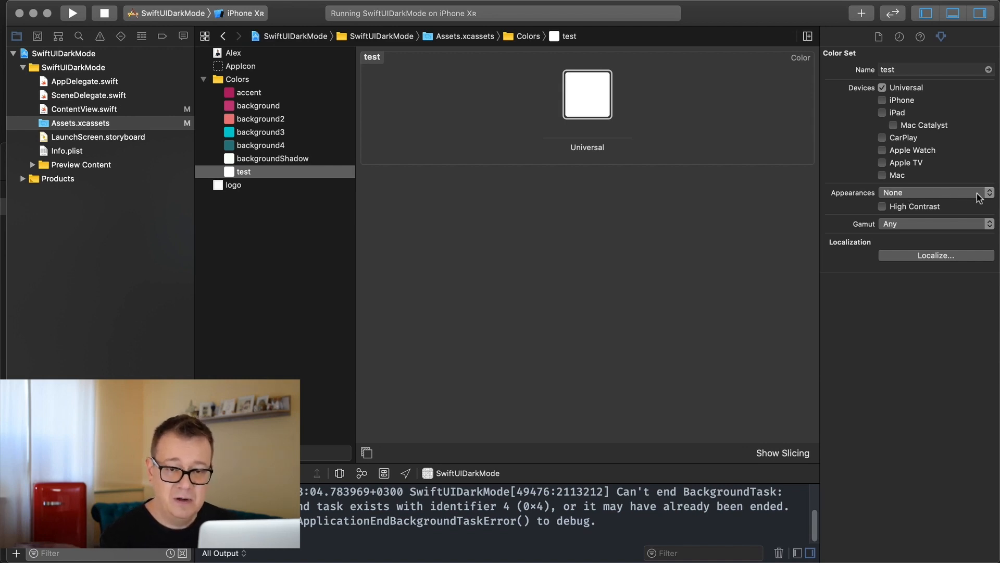
pyautogui.click(932, 192)
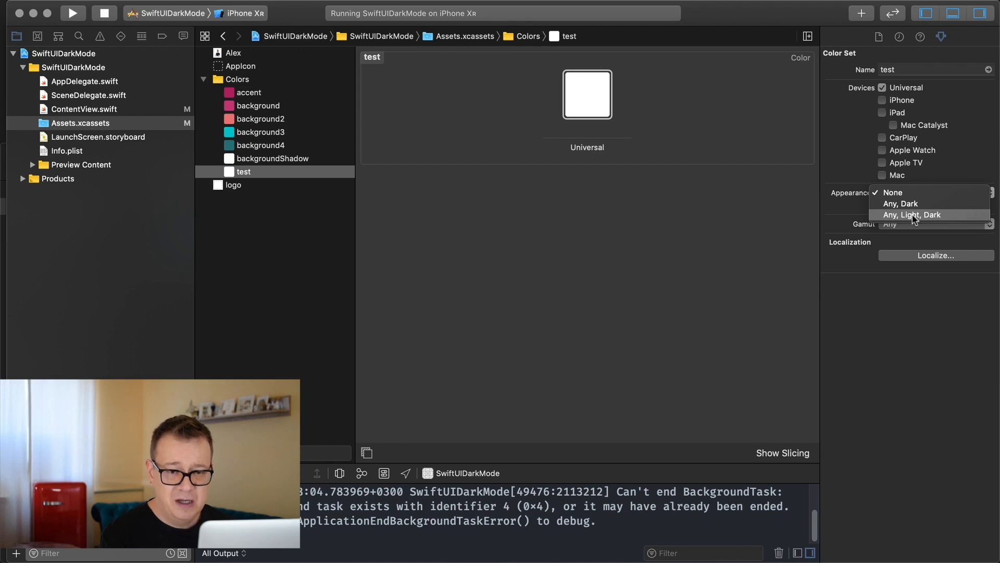
# Step: Give 'test' Any, Light and Dark variants and tint the Light appearance light blue
pyautogui.click(913, 214)
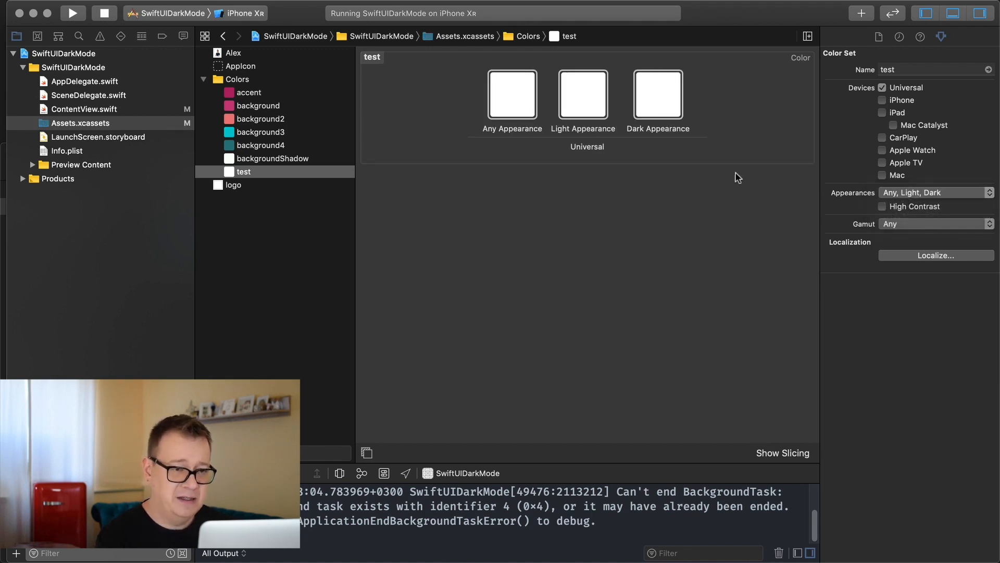
pyautogui.moveTo(591, 103)
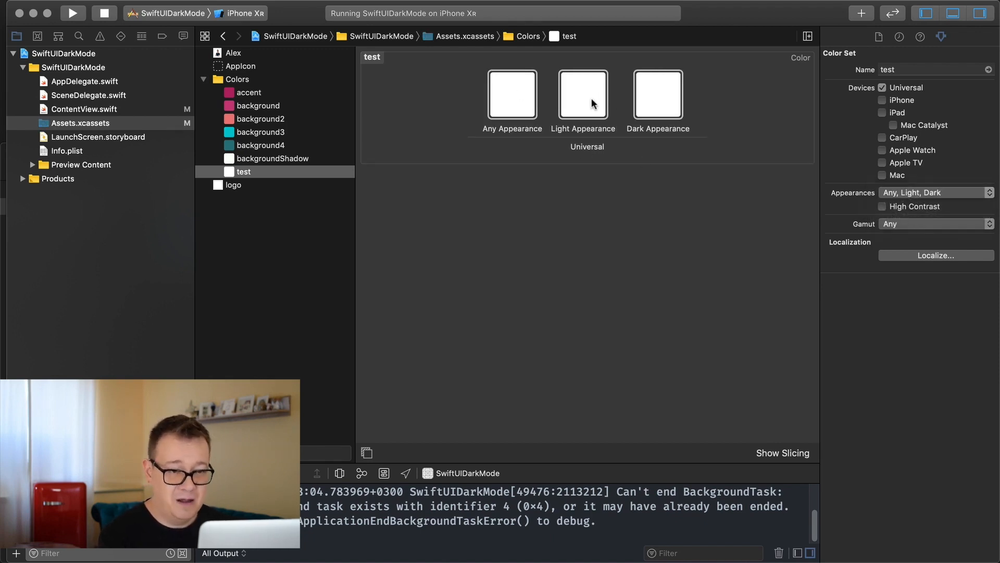
pyautogui.click(582, 96)
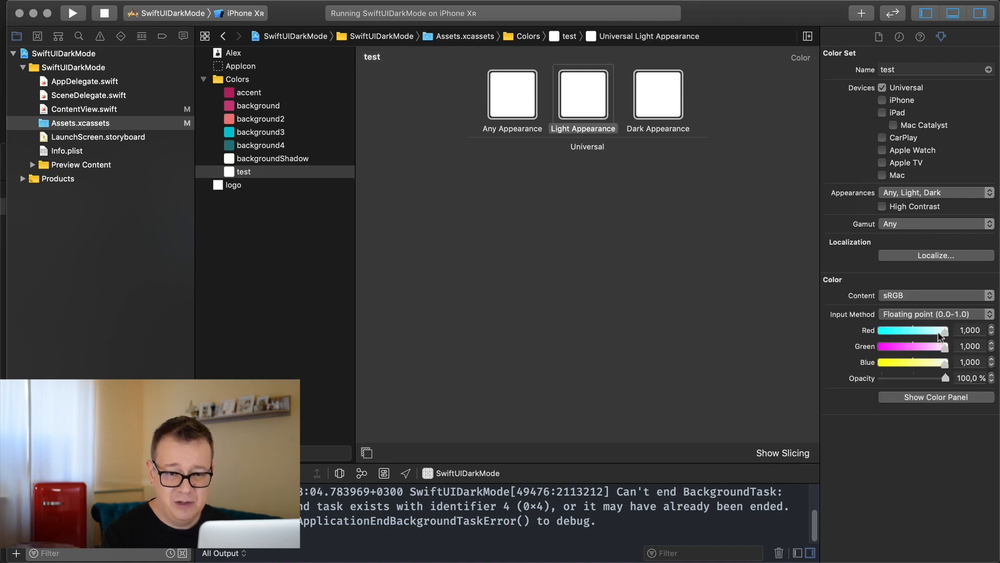
pyautogui.moveTo(943, 330); pyautogui.dragTo(907, 329)
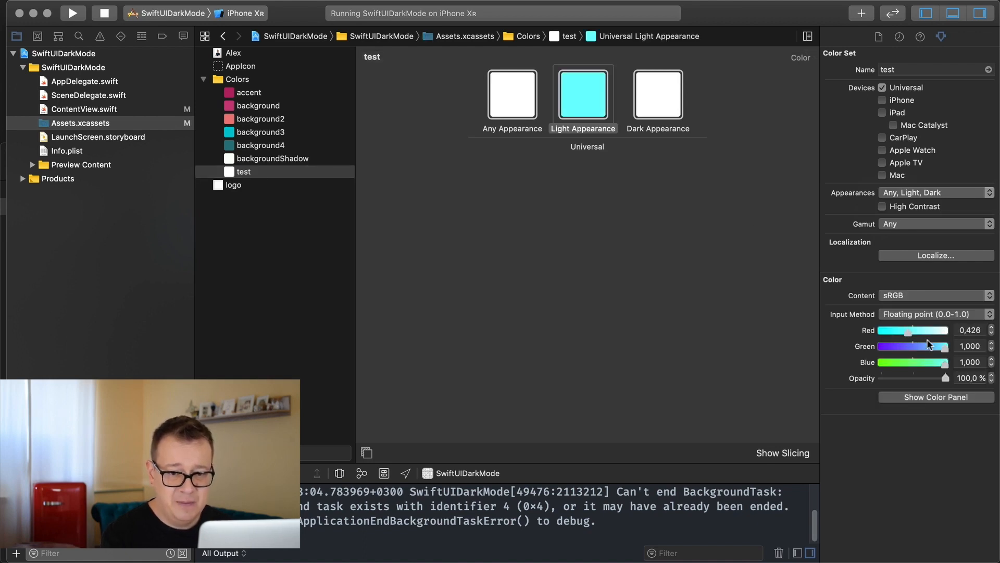
pyautogui.moveTo(947, 346); pyautogui.dragTo(937, 345)
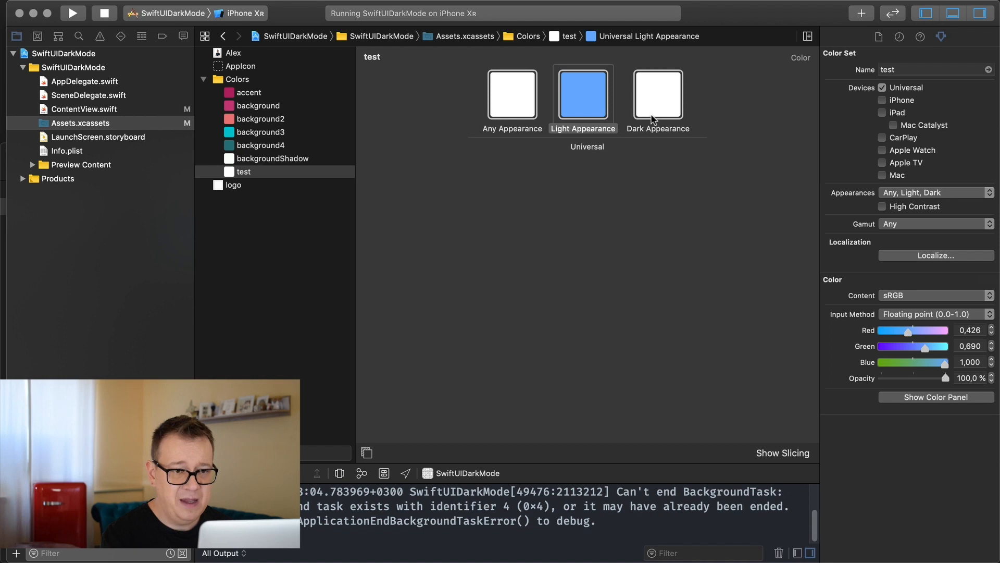
# Step: Darken the Dark appearance to deep maroon (Red 0.318) and return to ContentView.swift
pyautogui.click(658, 97)
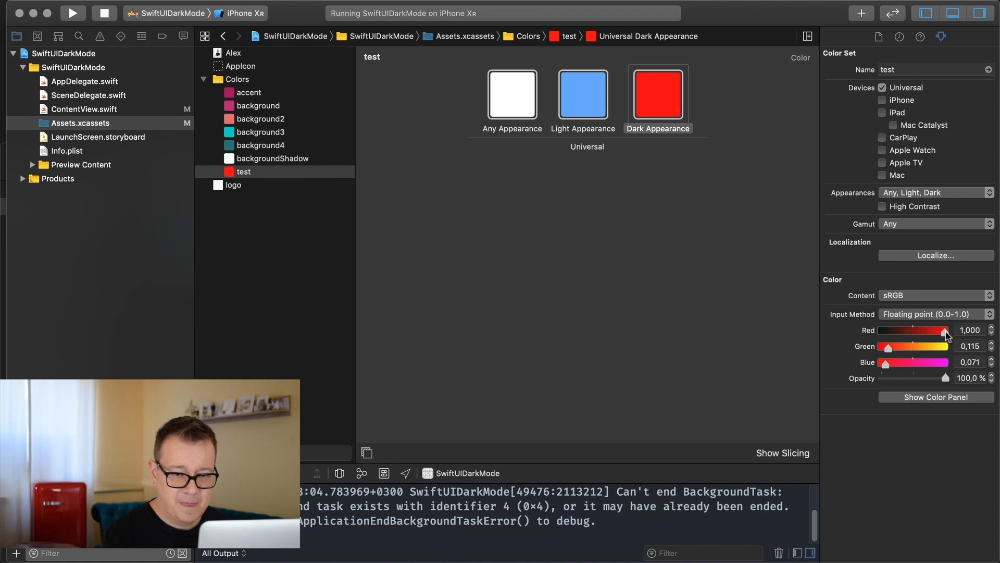
pyautogui.moveTo(948, 330); pyautogui.dragTo(901, 329)
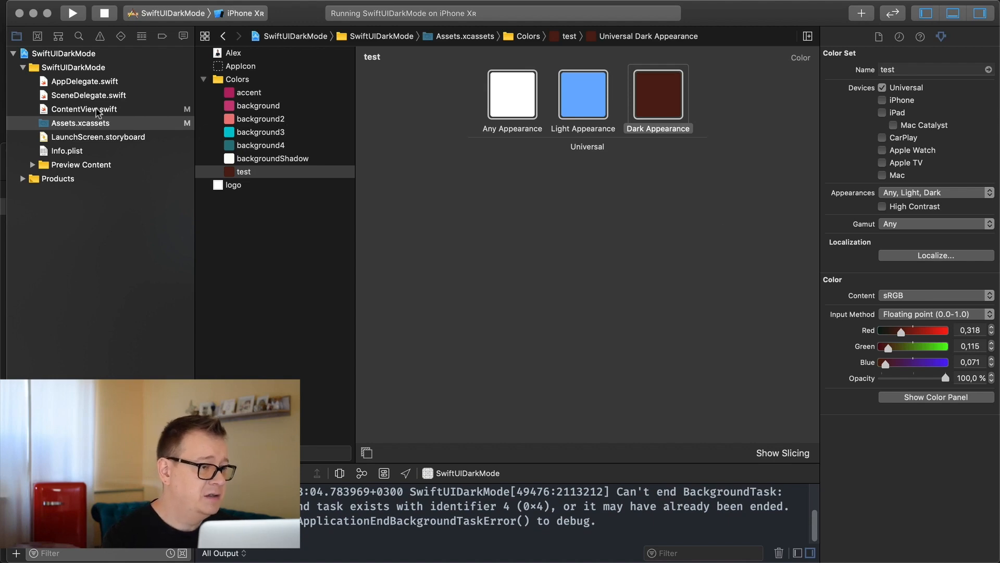
pyautogui.click(84, 109)
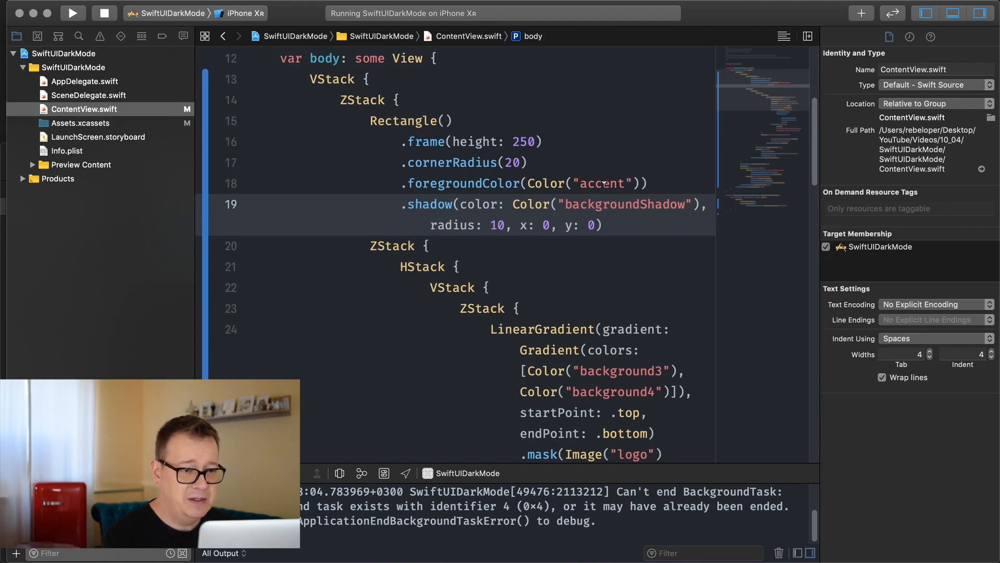
# Step: Replace 'accent' with 'test' on line 18 and return to Assets.xcassets
pyautogui.doubleClick(601, 183)
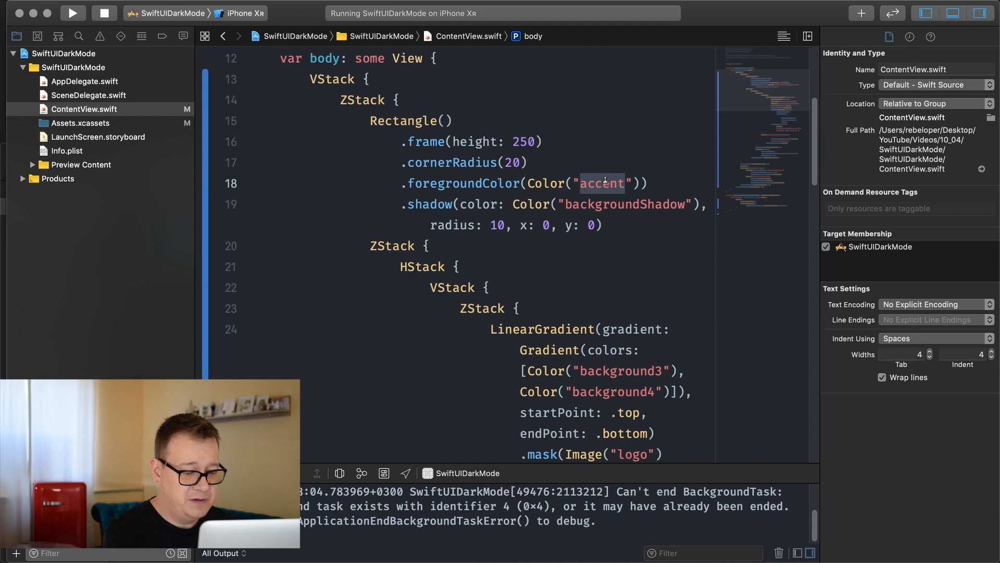
pyautogui.write('test')
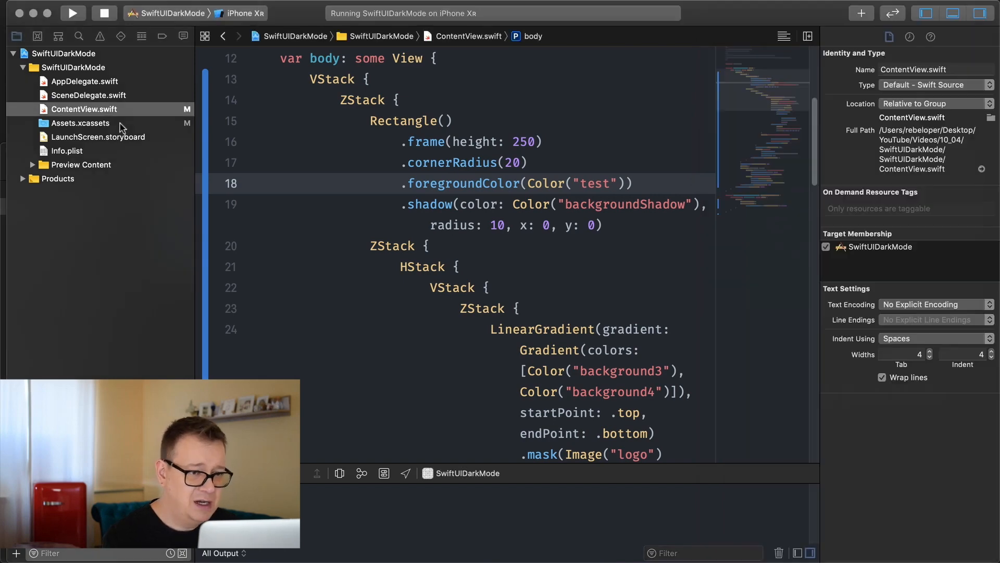
pyautogui.click(81, 123)
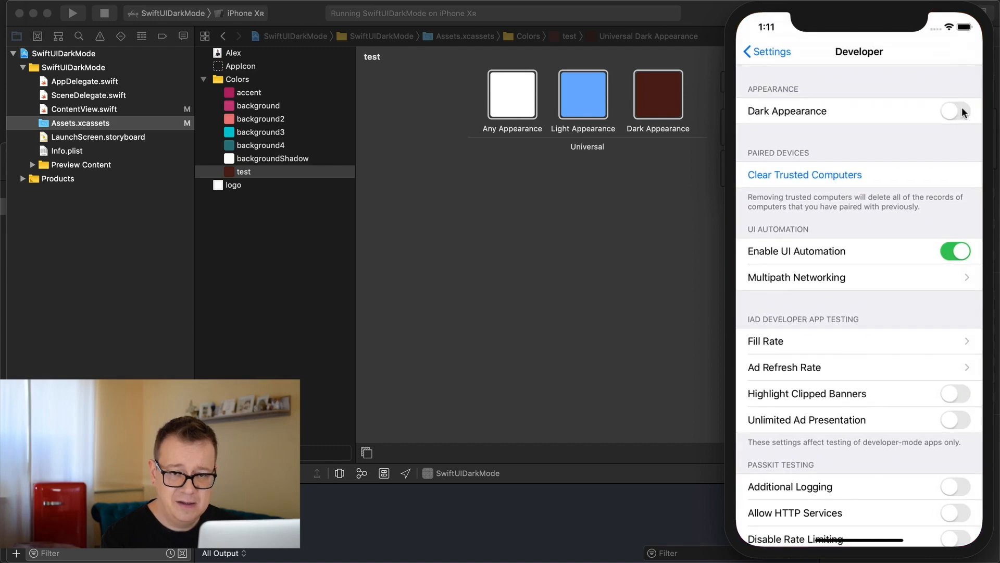
# Step: Turn Dark Appearance on in the simulator's Developer settings
pyautogui.click(955, 110)
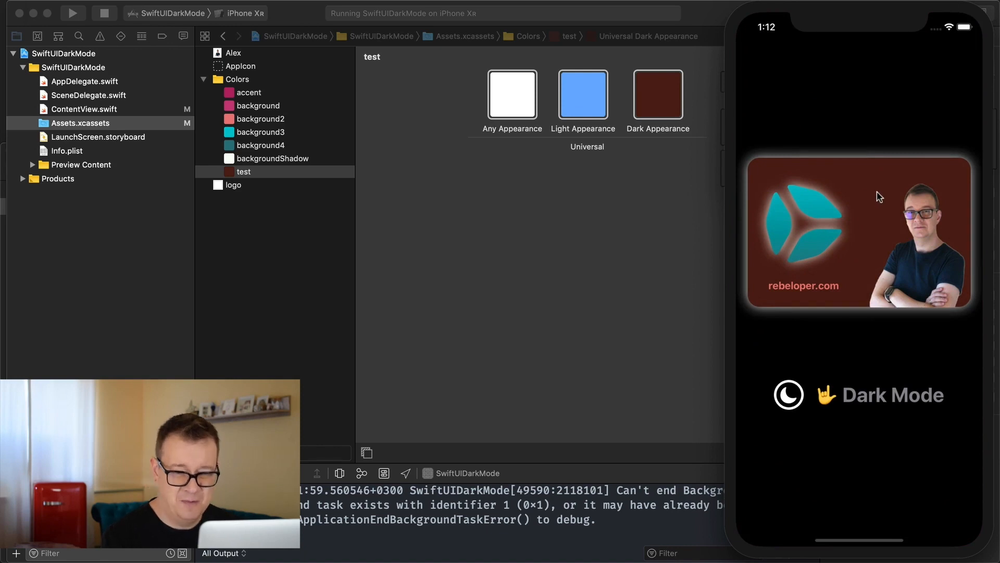
pyautogui.moveTo(861, 434)
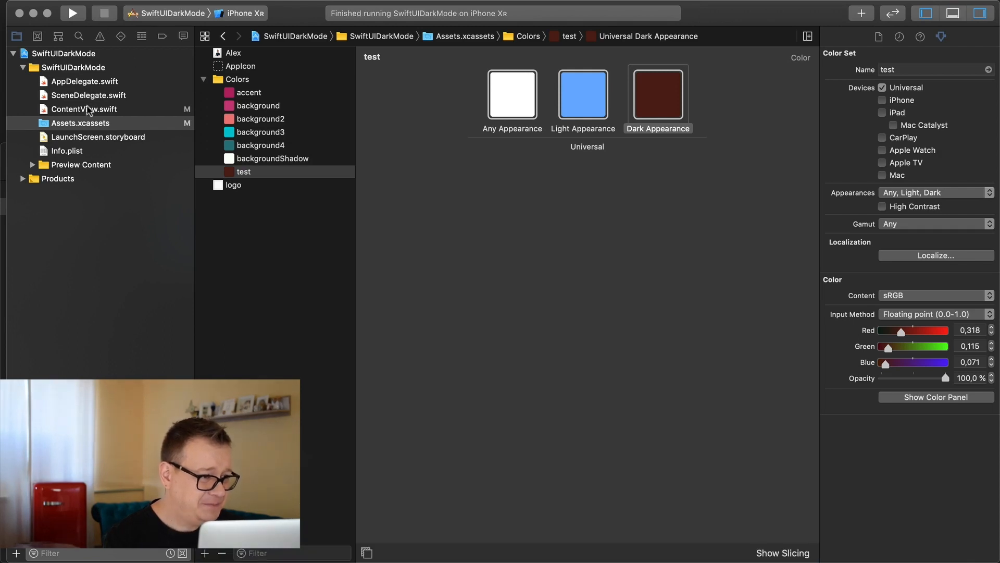
# Step: Set line 18's foreground colour in ContentView.swift back to 'accent' and scroll the body
pyautogui.click(83, 109)
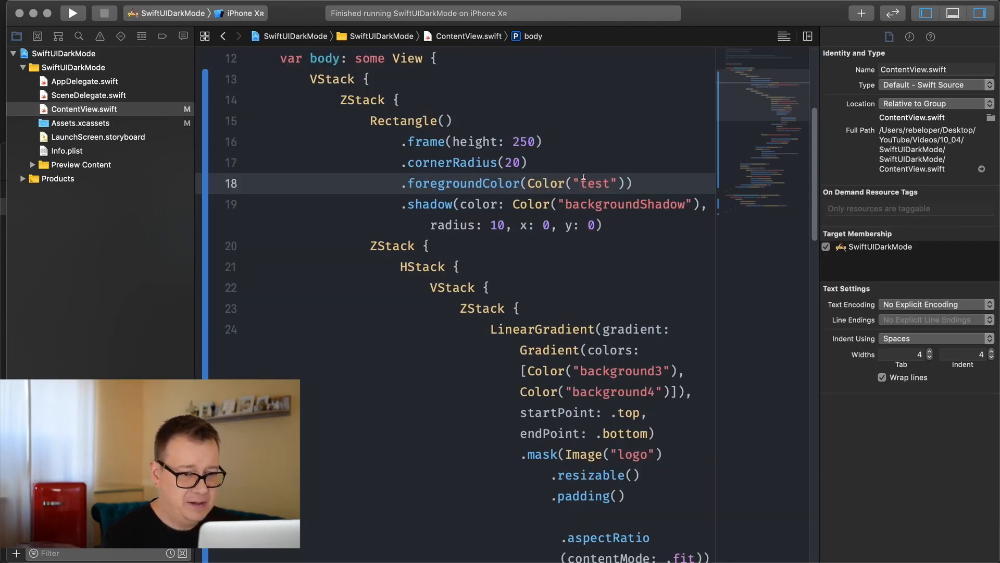
pyautogui.write('accent')
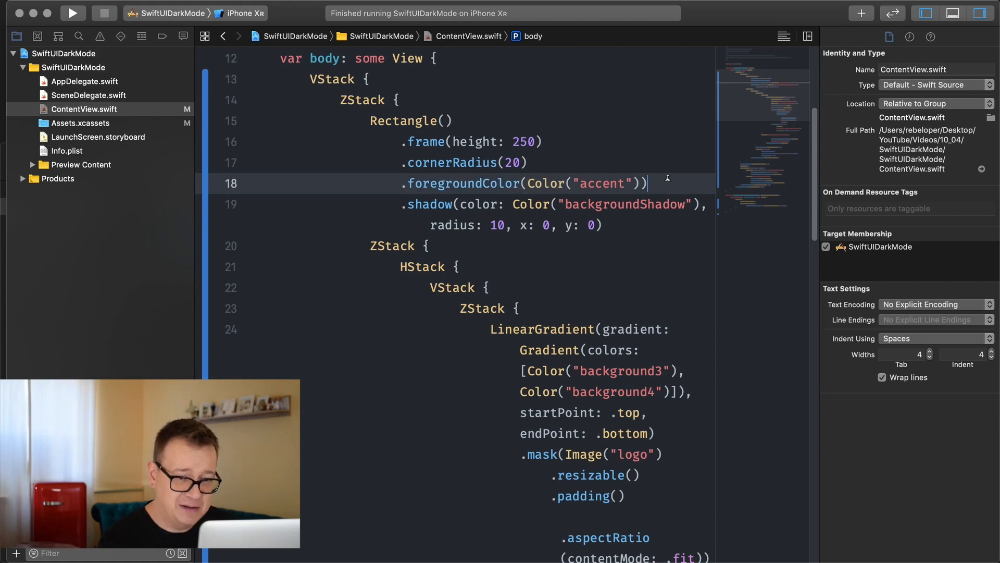
pyautogui.scroll(-3)
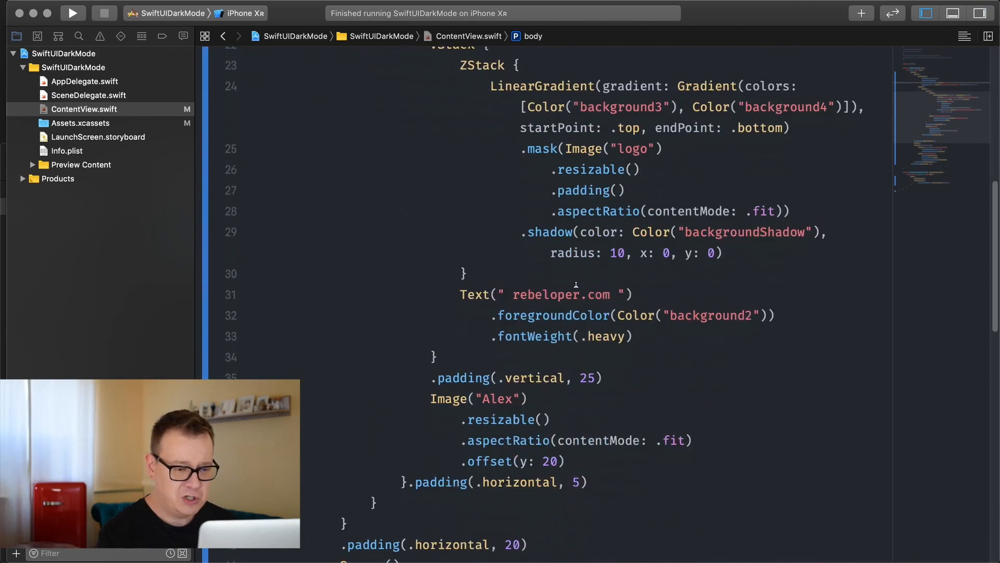
pyautogui.scroll(-3)
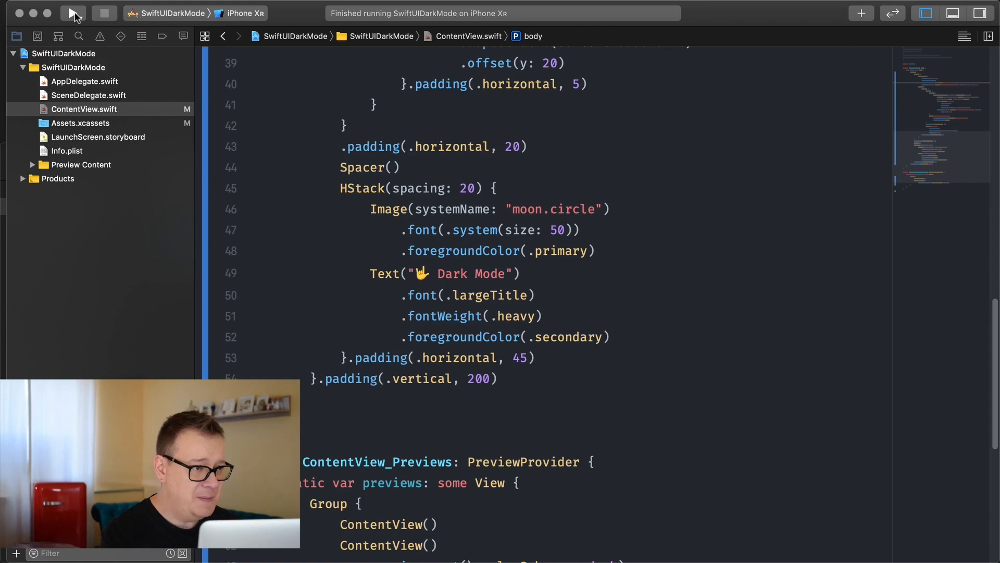
# Step: Rebuild and run the app, then turn off Dark Appearance in the simulator
pyautogui.click(72, 13)
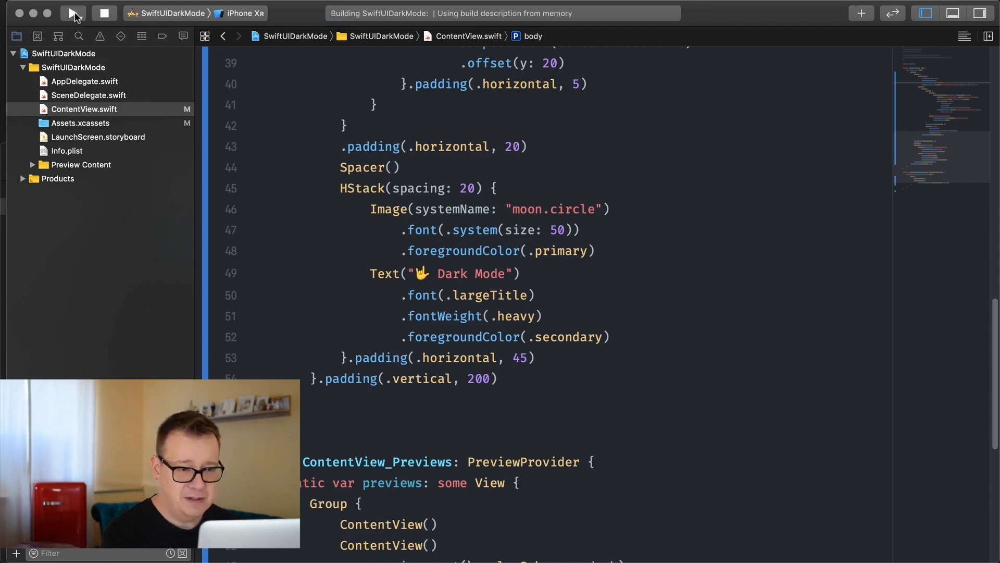
pyautogui.click(73, 13)
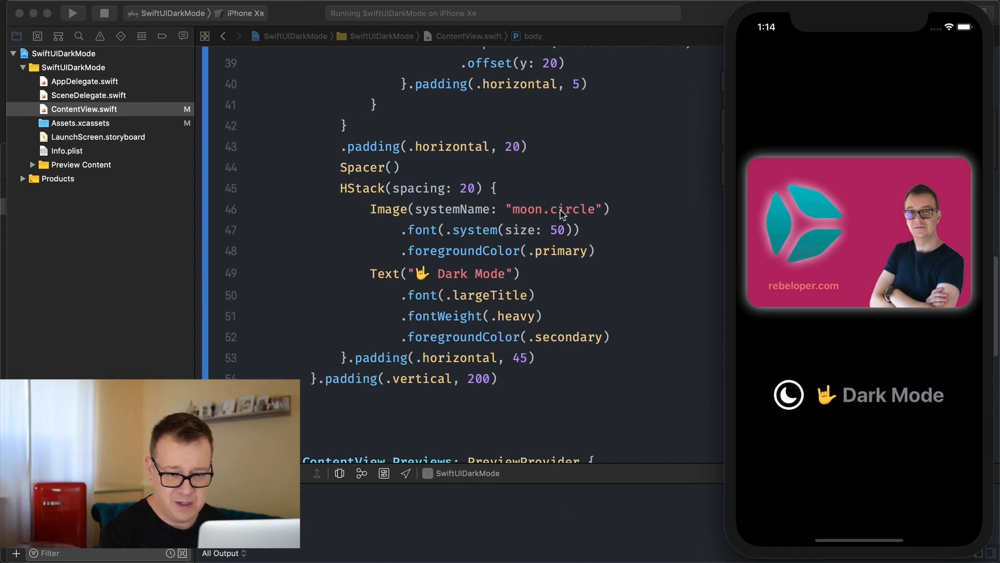
pyautogui.moveTo(795, 411)
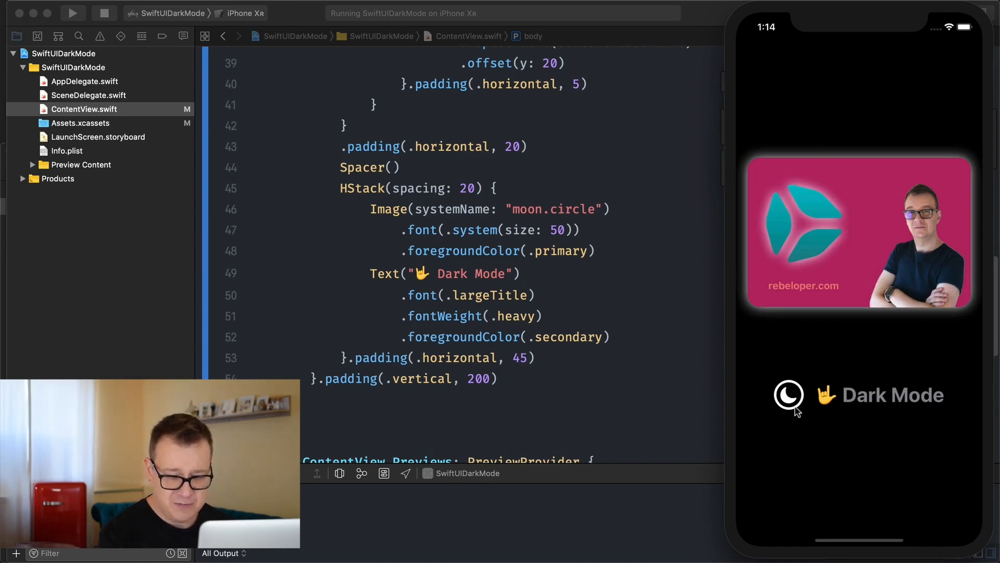
pyautogui.moveTo(849, 525)
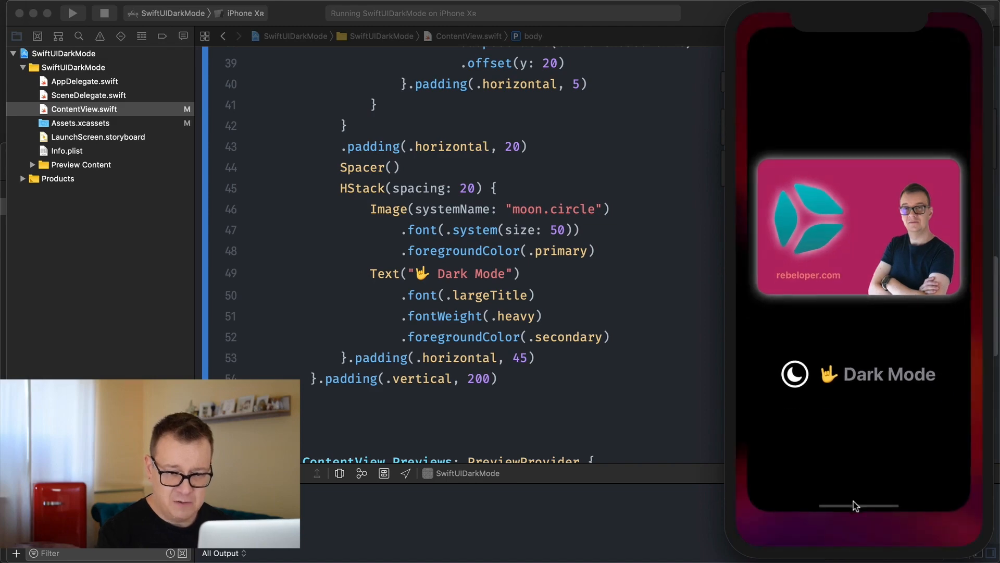
pyautogui.click(955, 110)
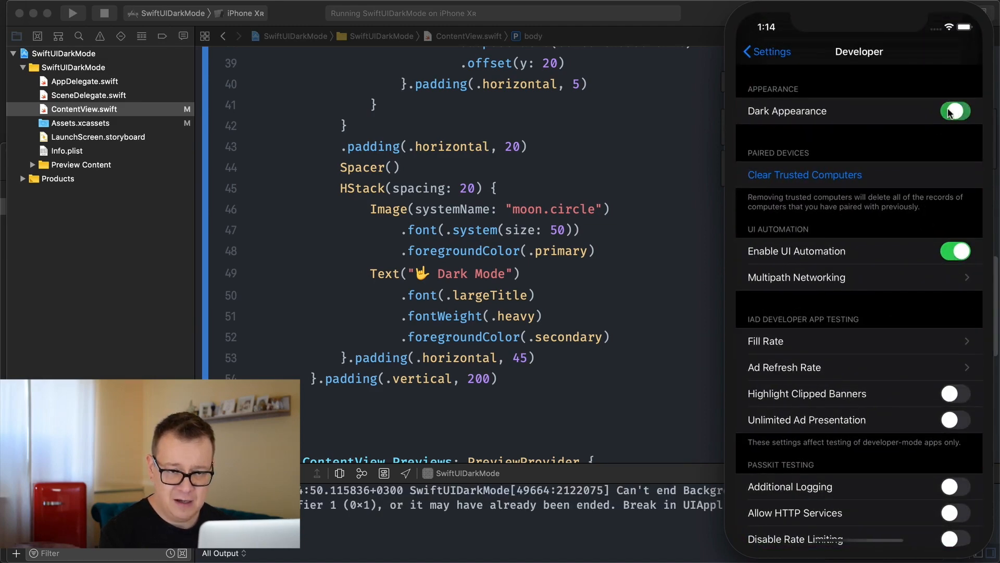
pyautogui.scroll(-3)
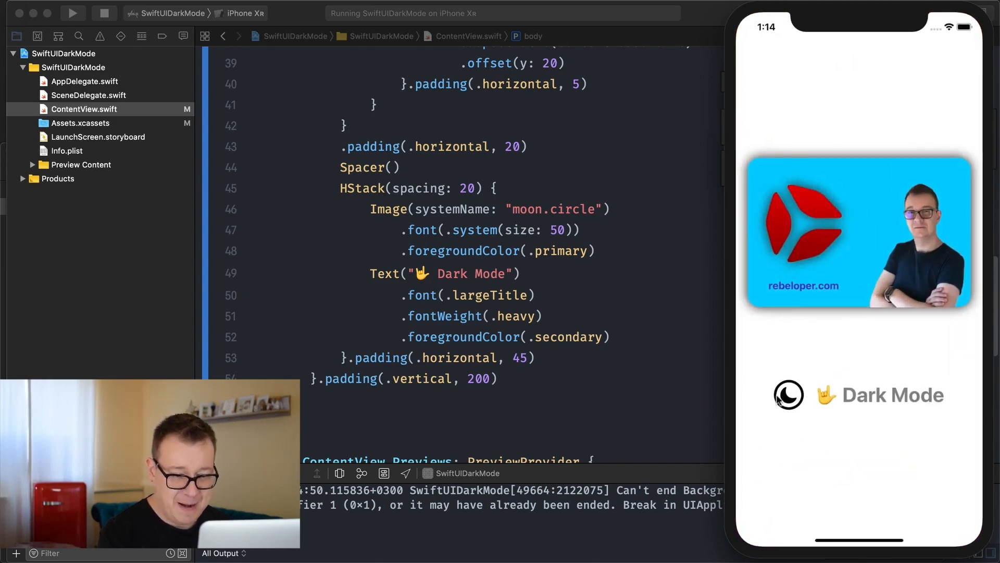
pyautogui.moveTo(830, 402)
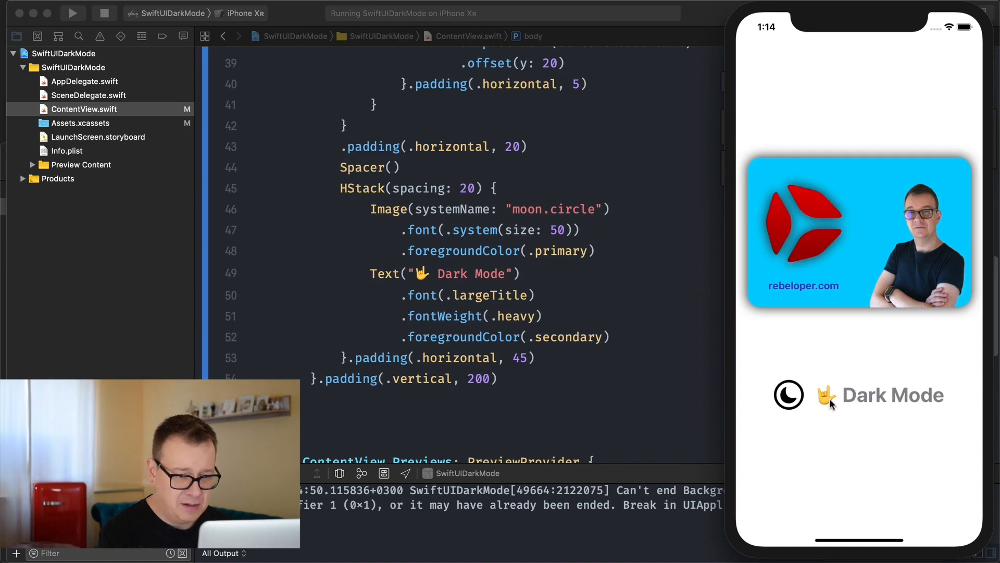
pyautogui.moveTo(866, 381)
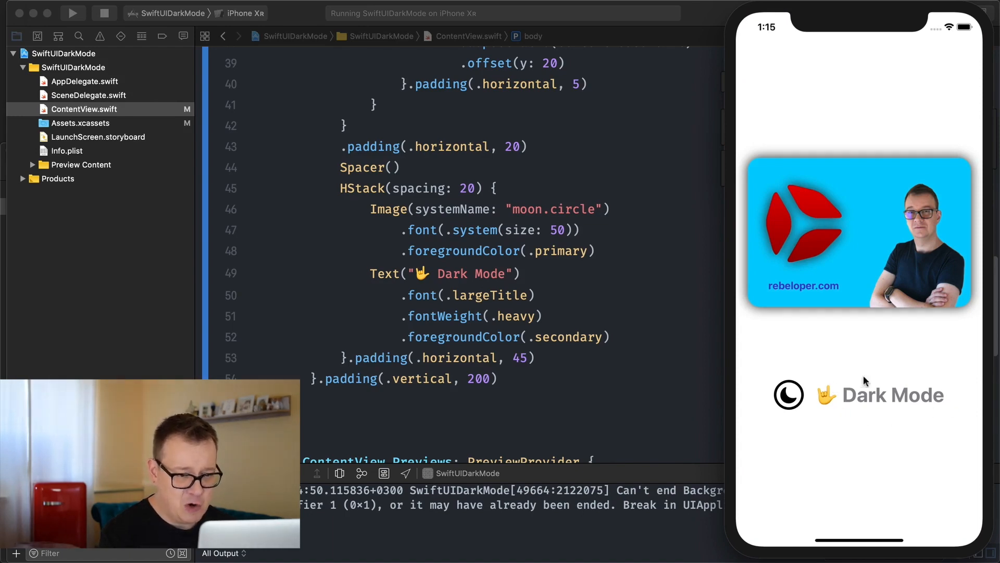